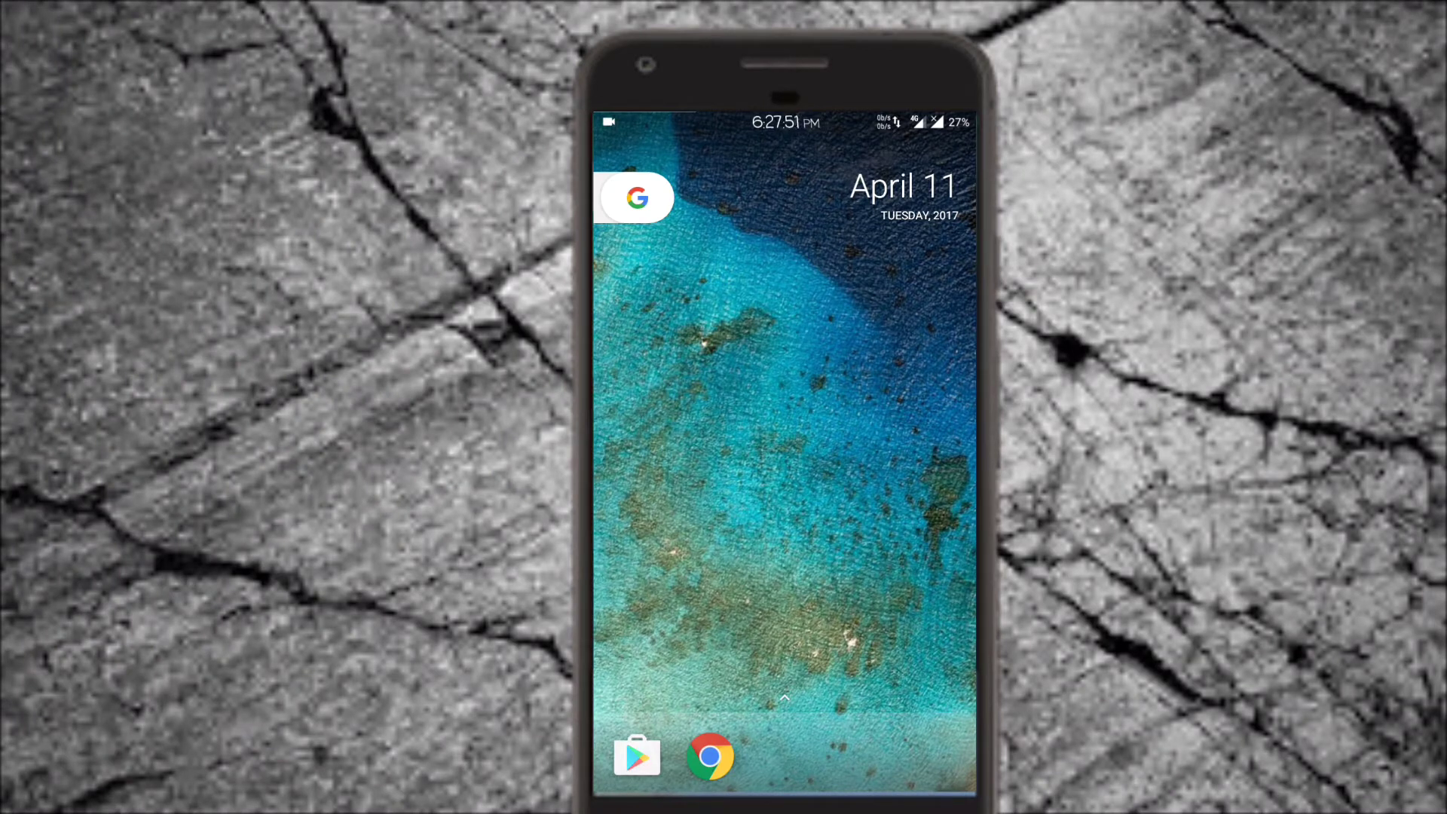
# - Open Google Play Store to the installed S8 Rounded Corners listing
pyautogui.click(636, 755)
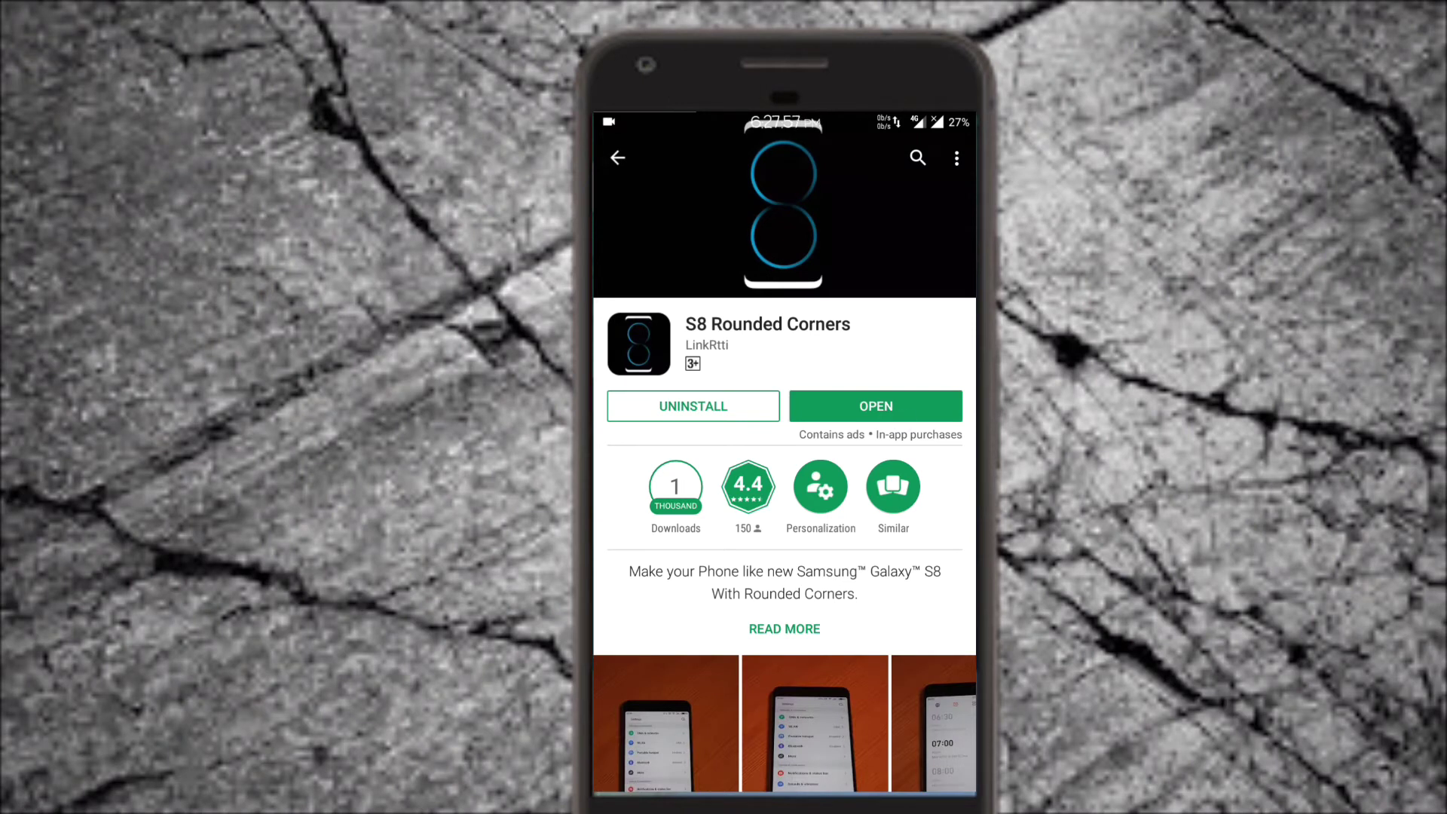
# - Launch S8 Rounded Corners, enable it, and set the bottom-right corner radius to 35
pyautogui.click(875, 406)
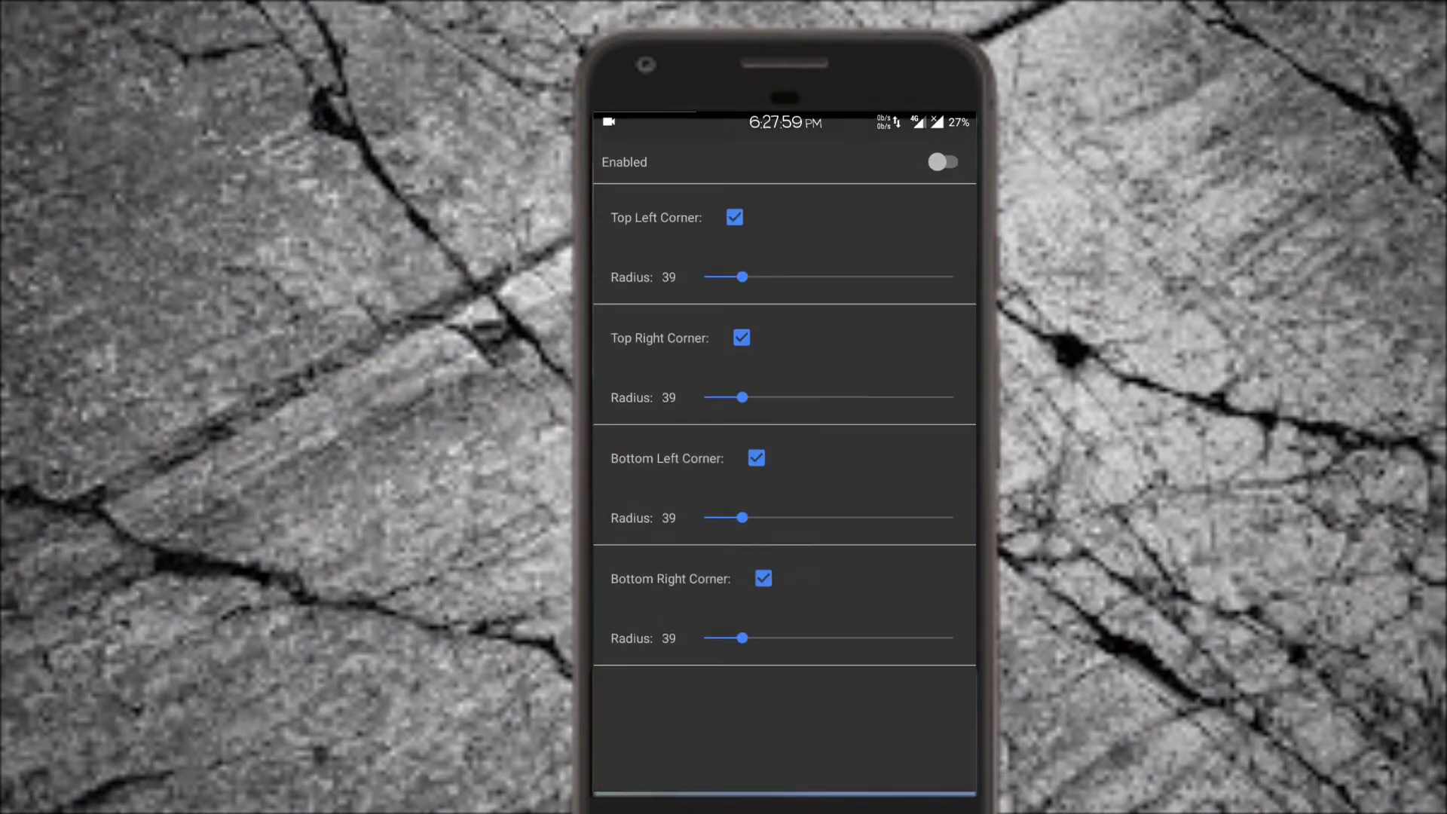
pyautogui.click(942, 162)
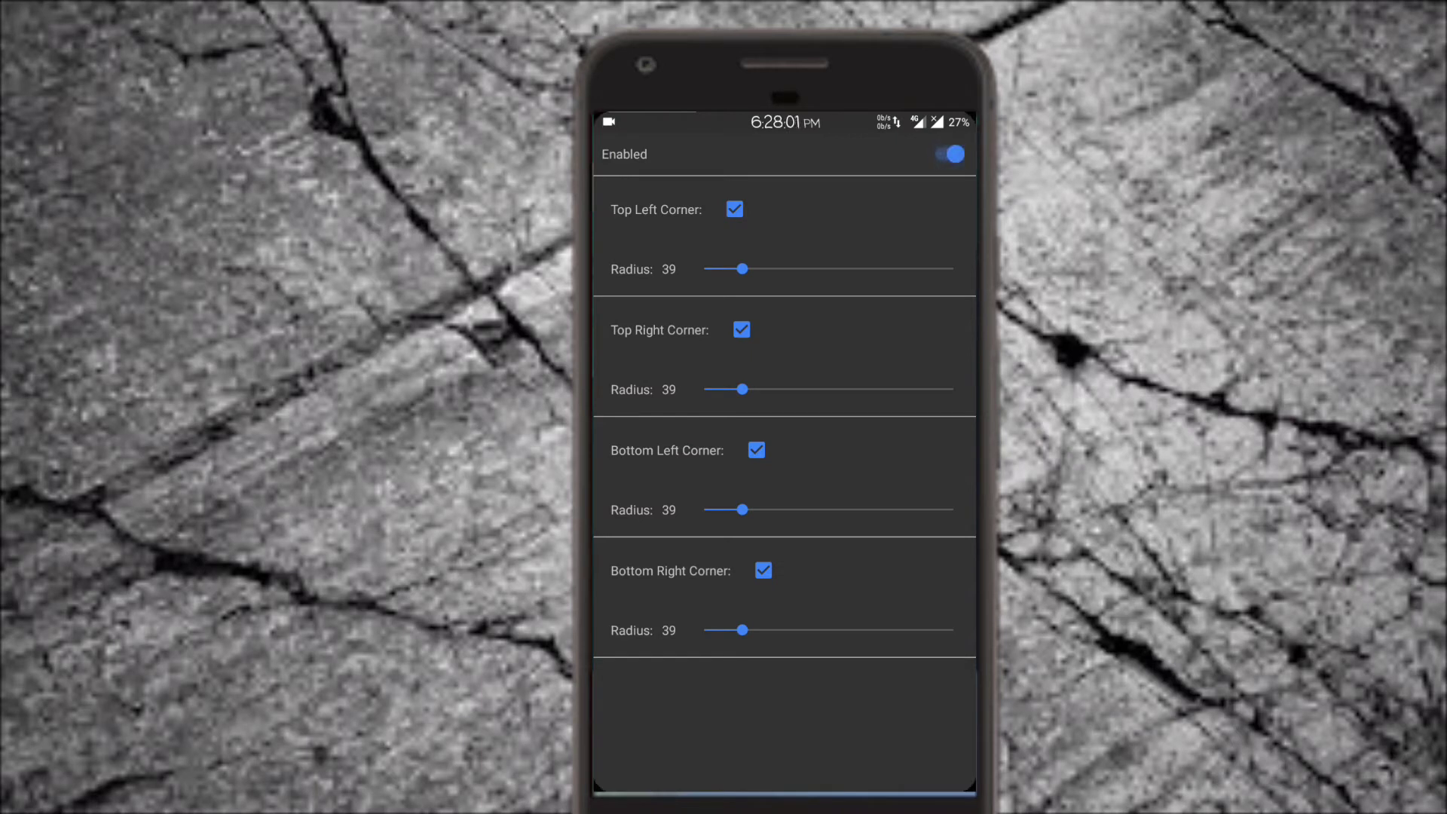
pyautogui.moveTo(748, 630); pyautogui.dragTo(738, 630)
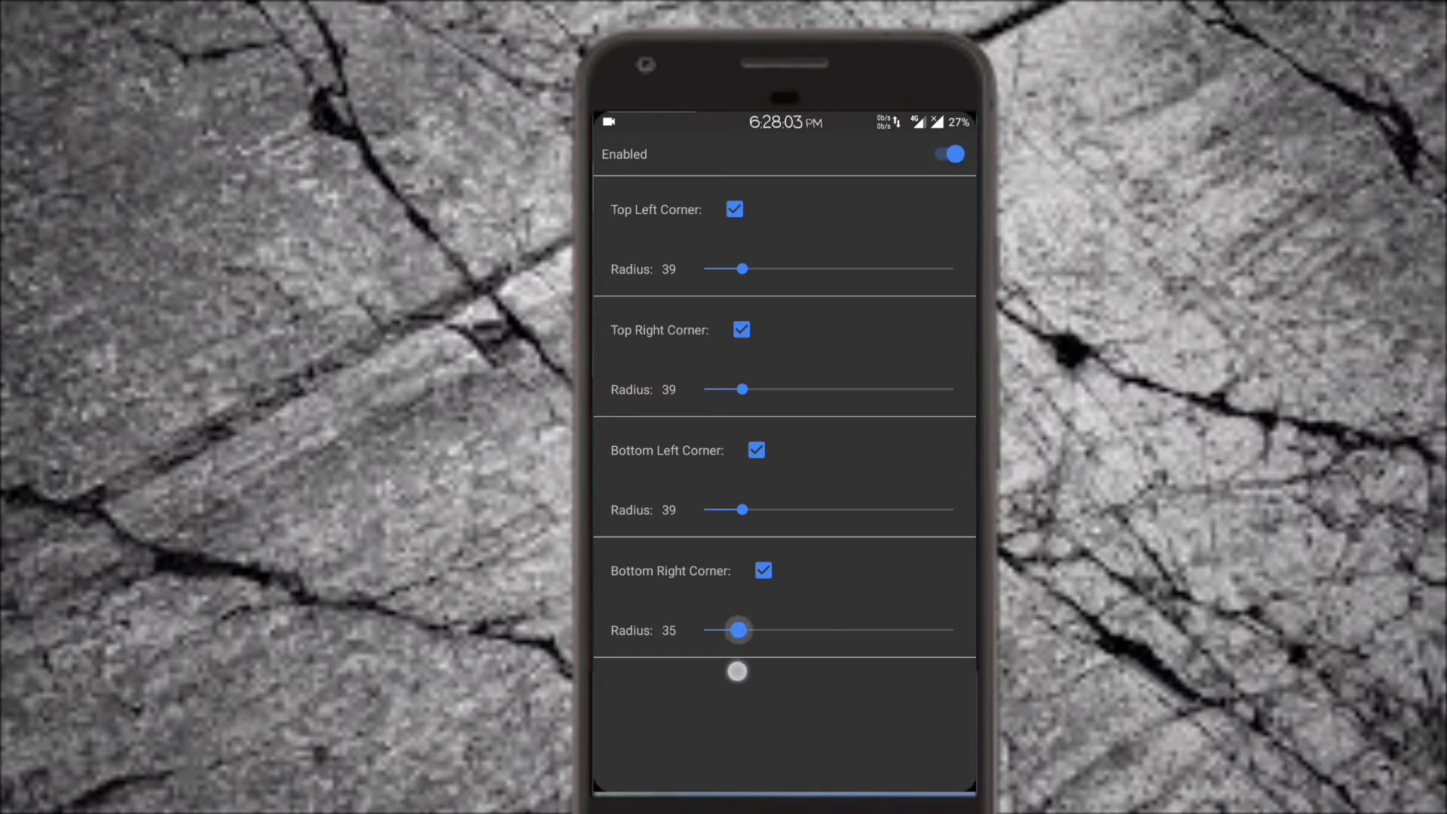
pyautogui.click(762, 571)
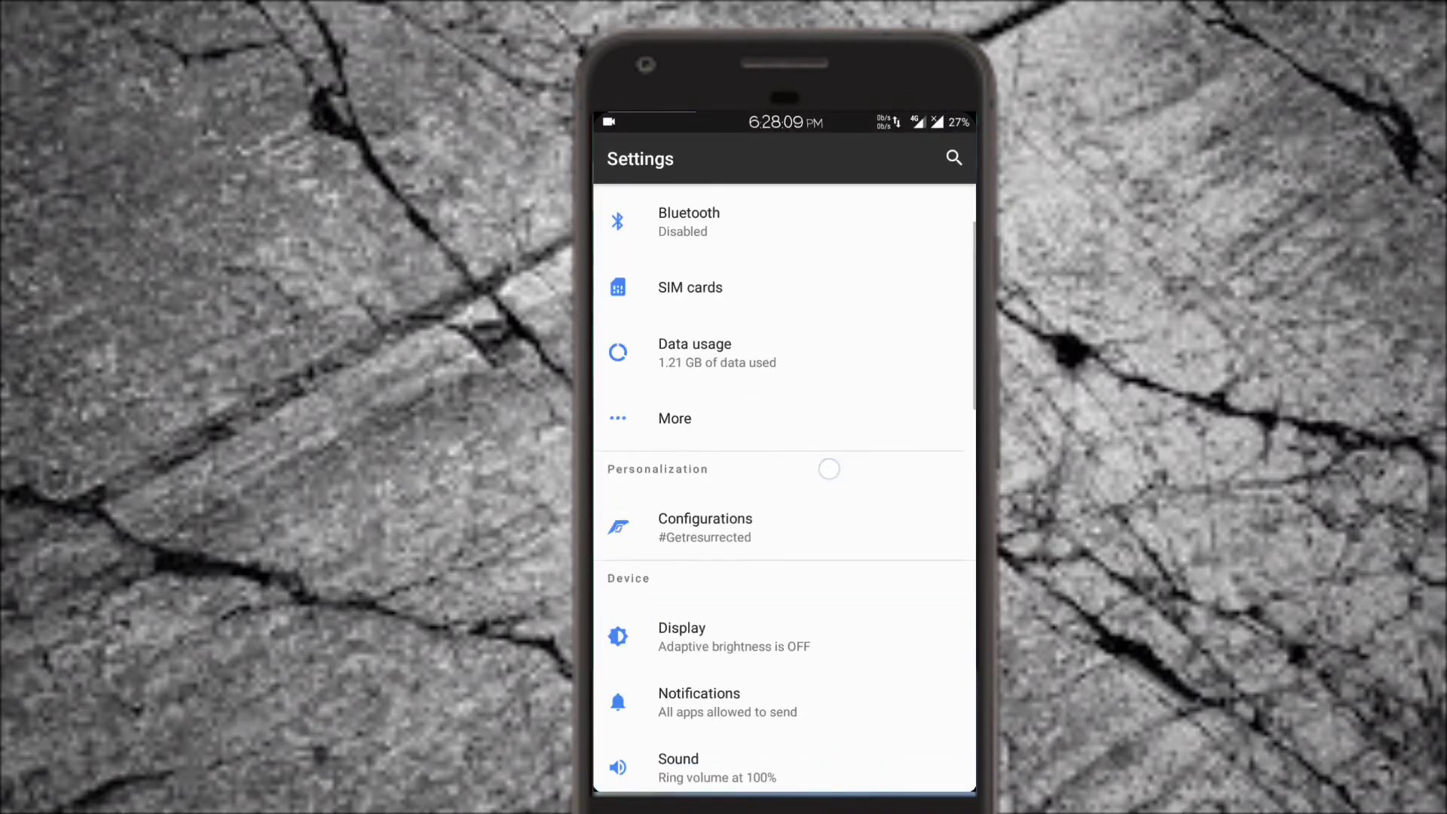
# - Confirm S8 Rounded Corners' Draw over other apps permission is switched on under Apps
pyautogui.scroll(-3)
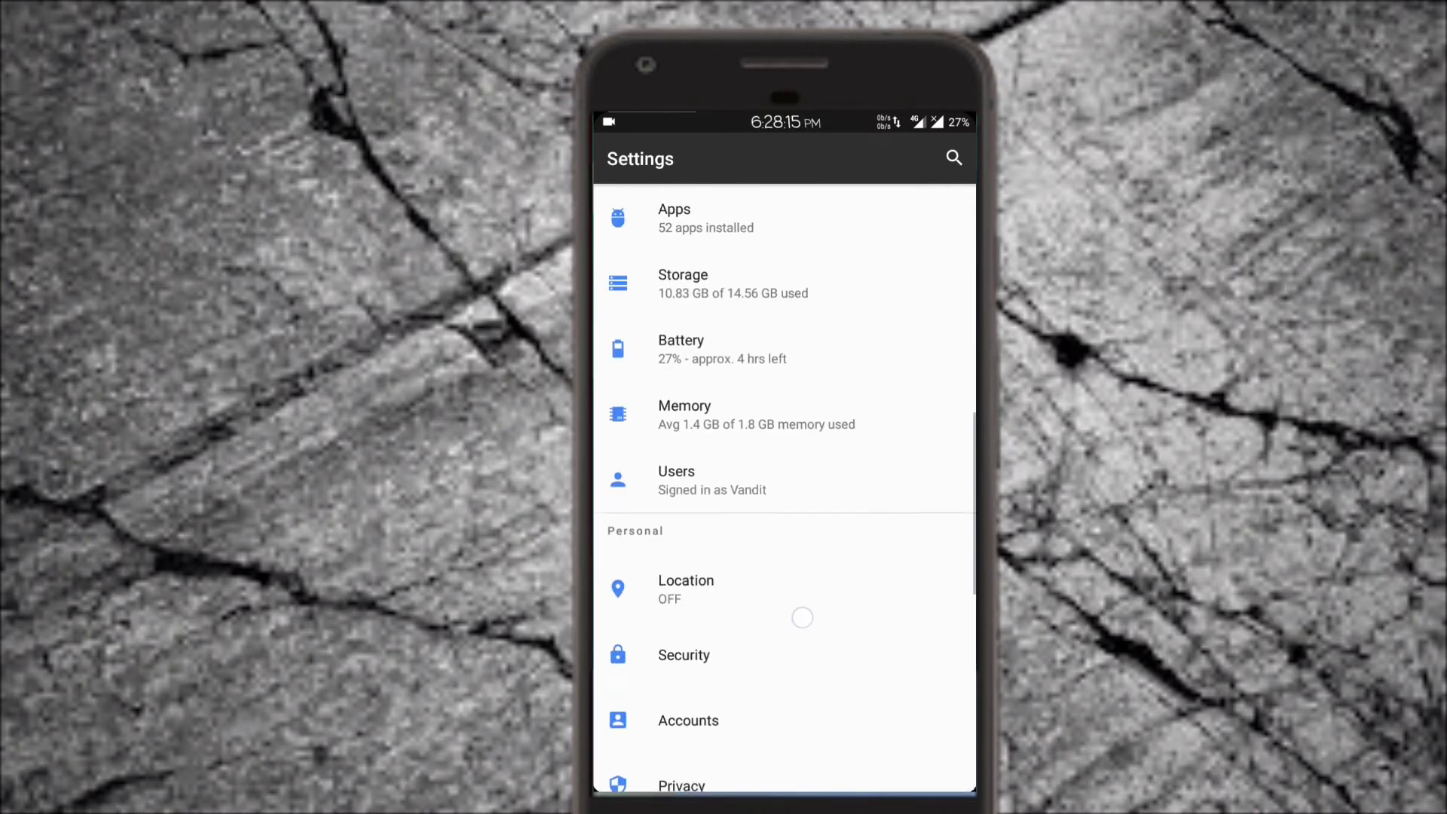
pyautogui.click(673, 217)
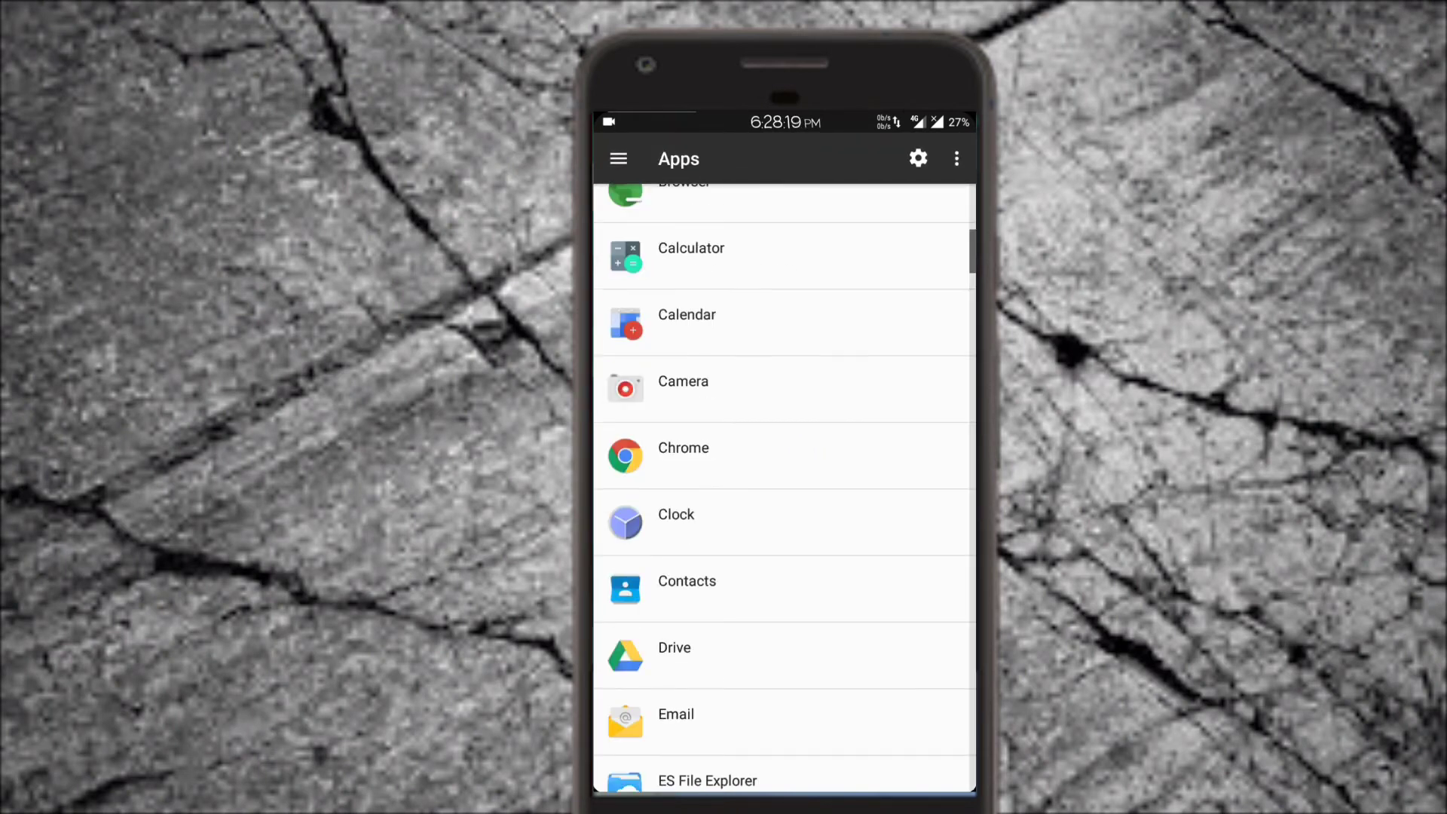
pyautogui.scroll(-3)
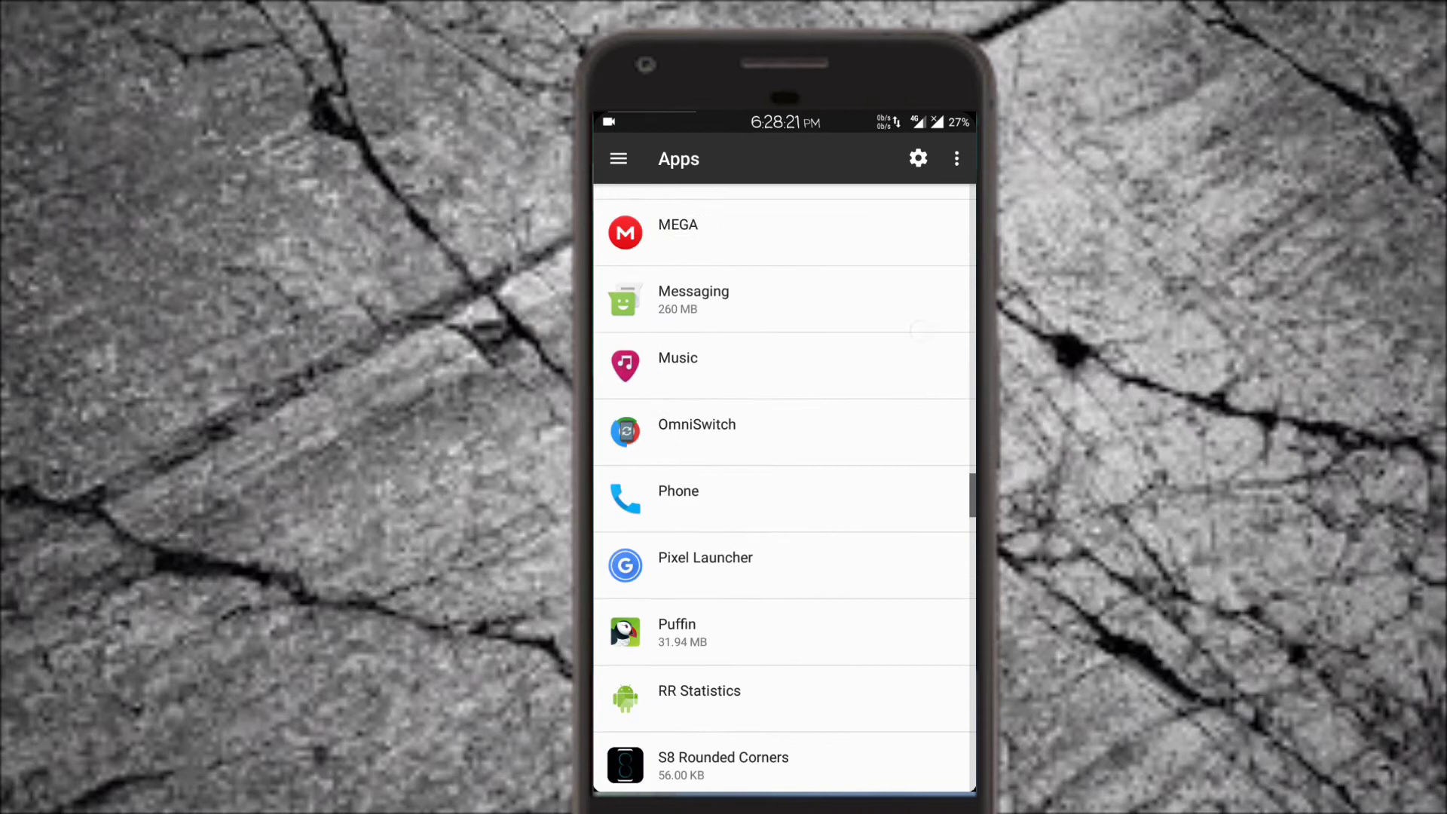
pyautogui.scroll(-3)
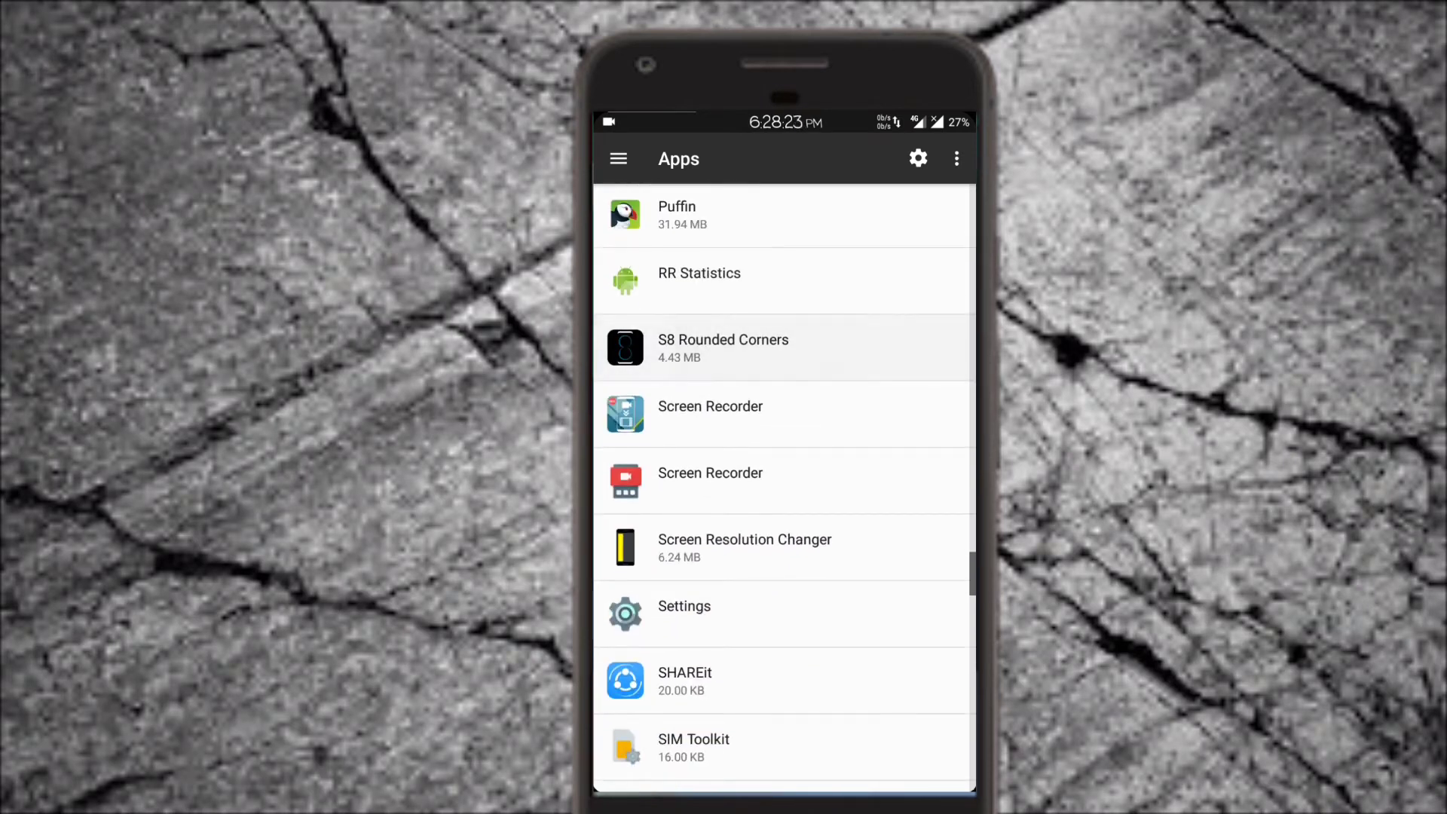
pyautogui.click(723, 348)
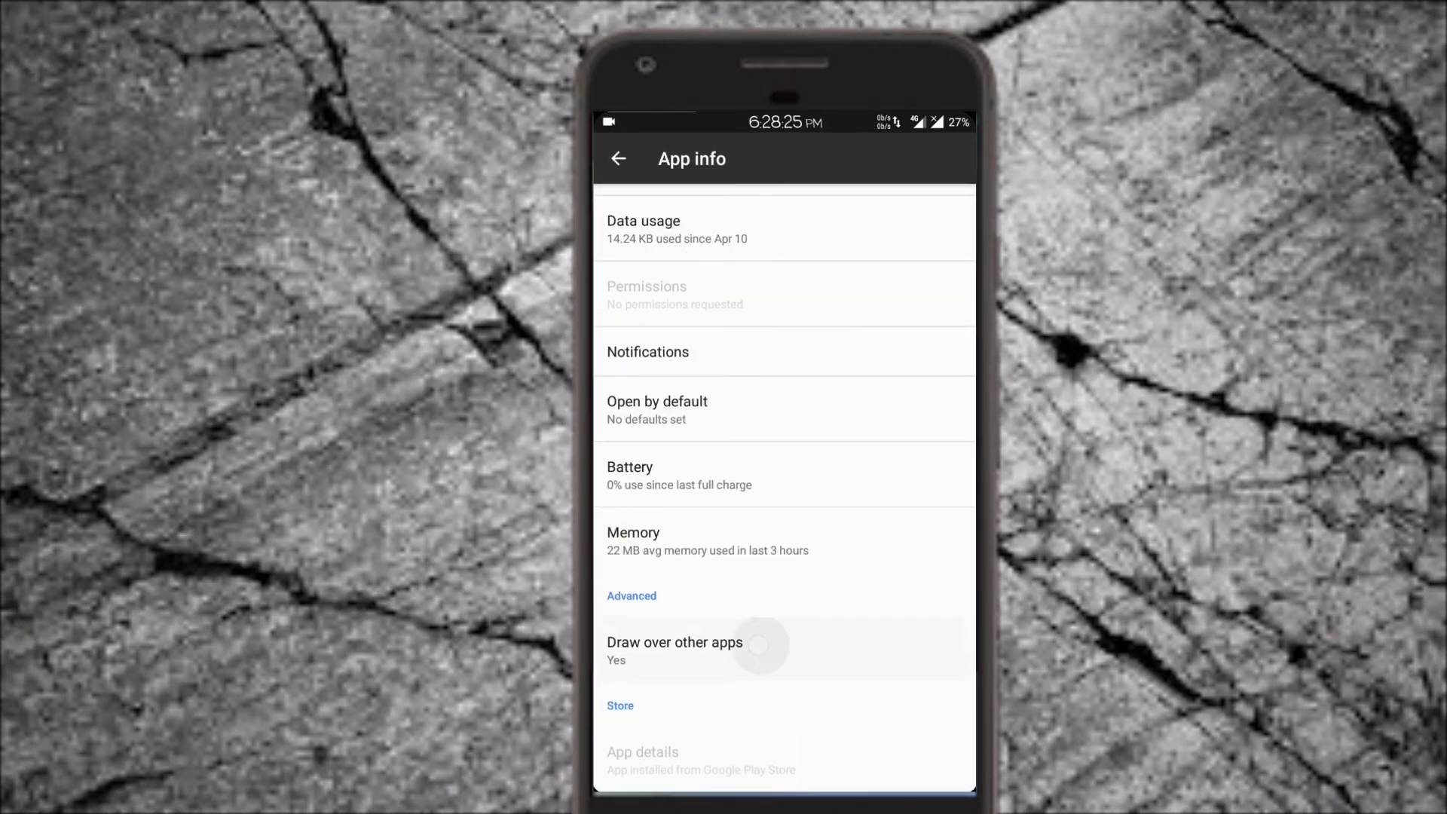
pyautogui.click(674, 643)
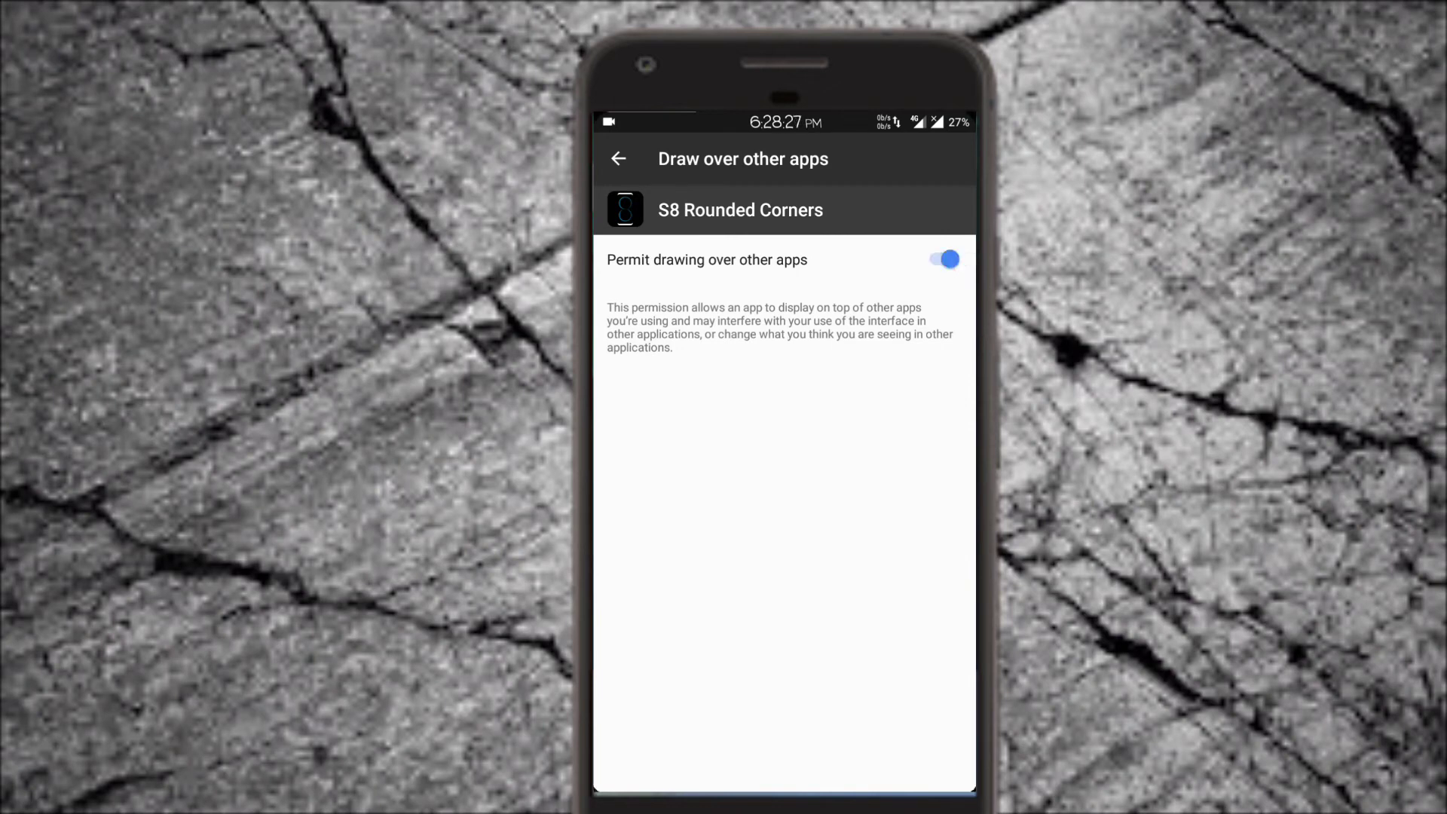